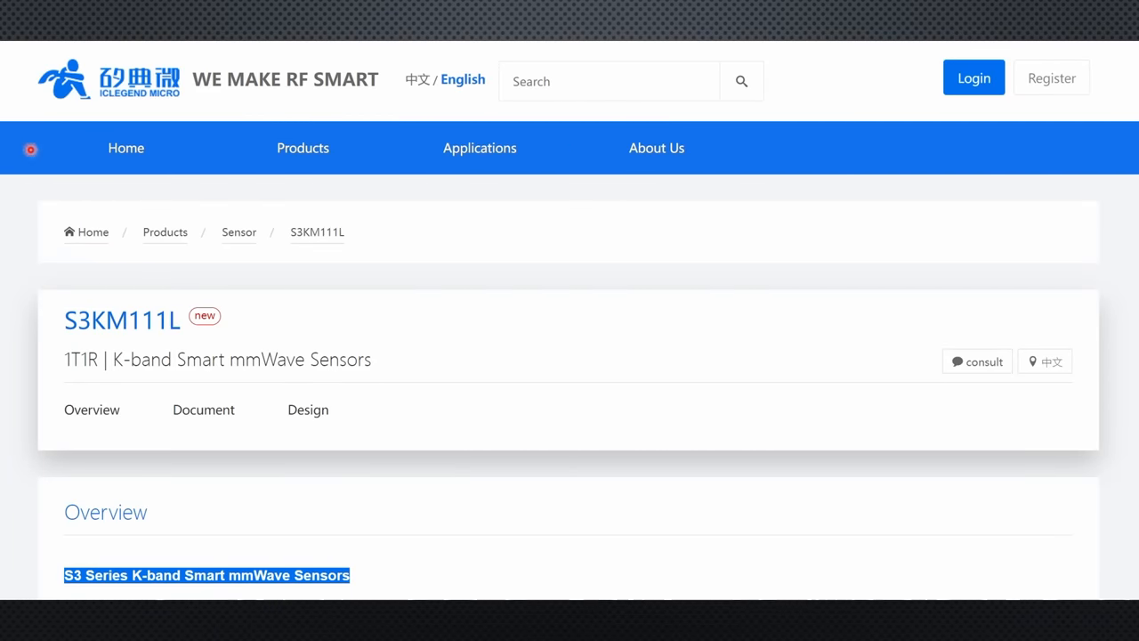
mouse_move(207, 66)
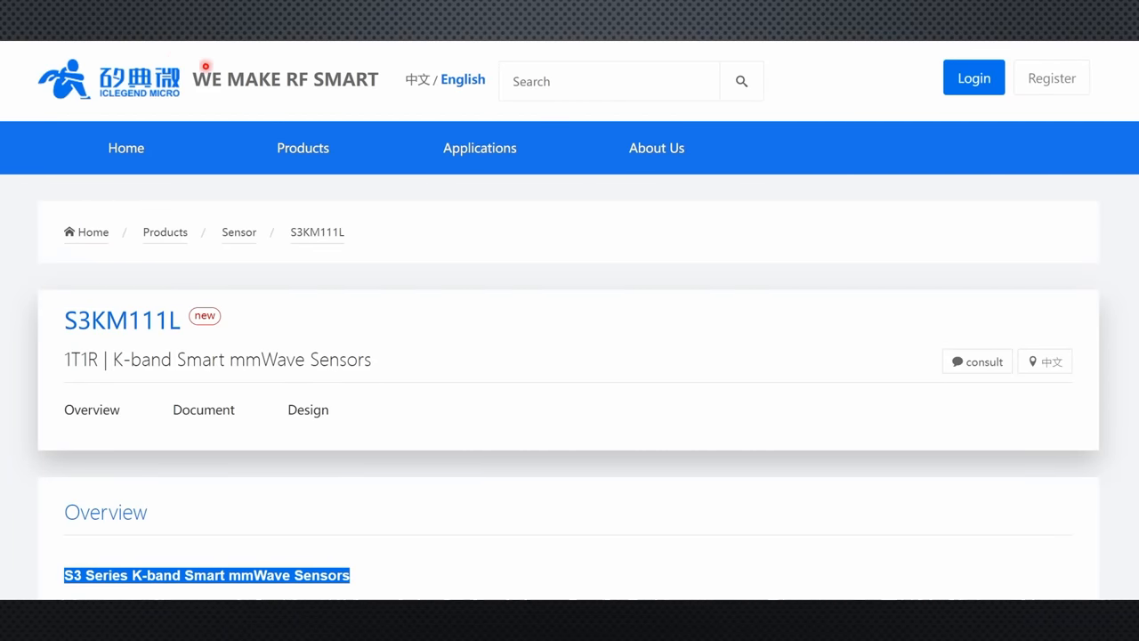
Scroll the S3KM111L page down to the Key Parameters table and Block Diagram.
scroll("down", 3)
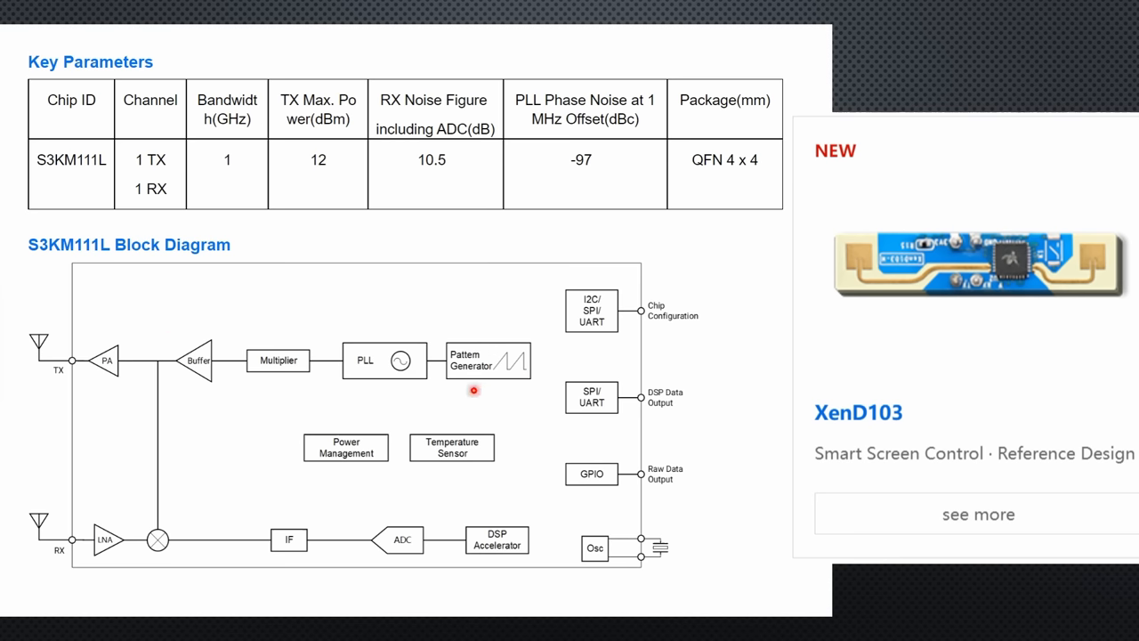
mouse_move(320, 184)
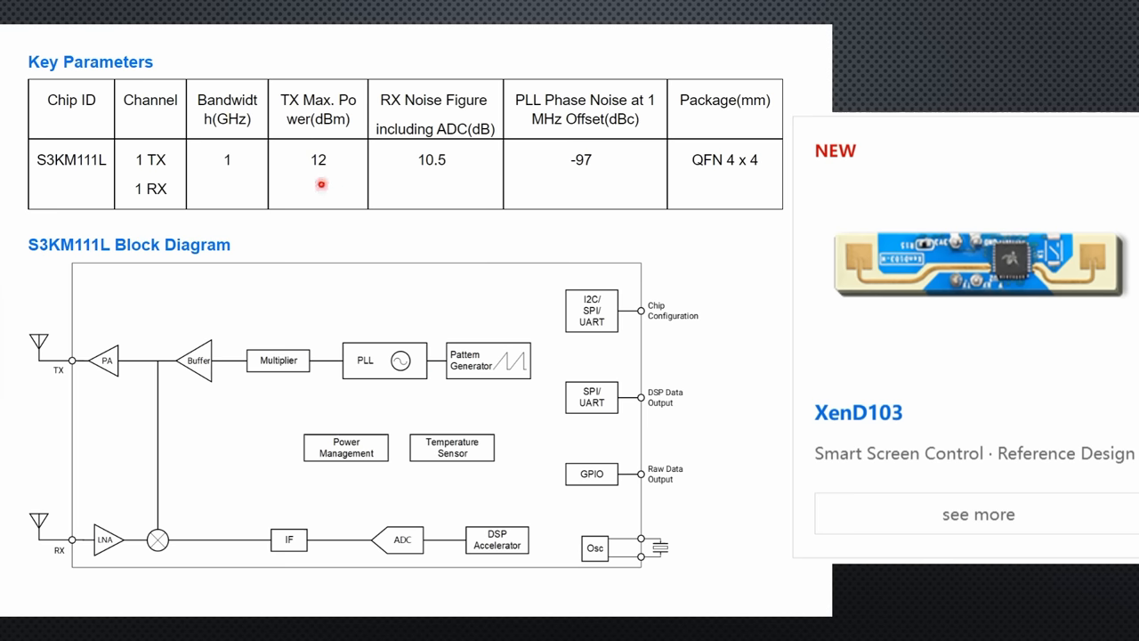
key("Right")
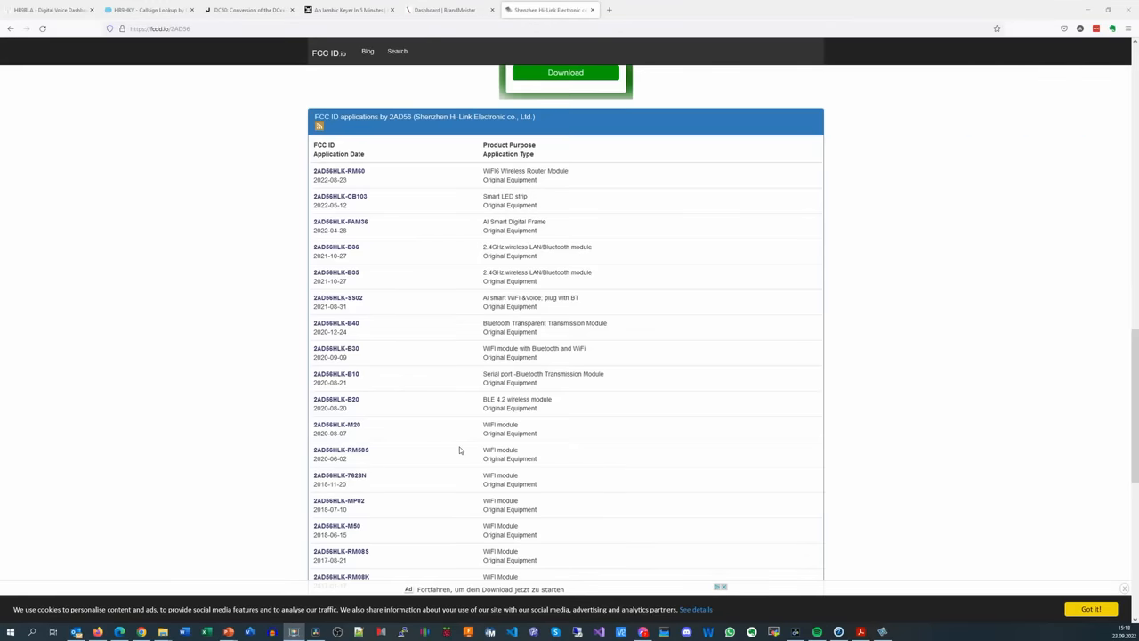
Open the FCC ID 2AWE75KM312-DEVSN2 record from the Hi-Link applications list.
scroll("down", 3)
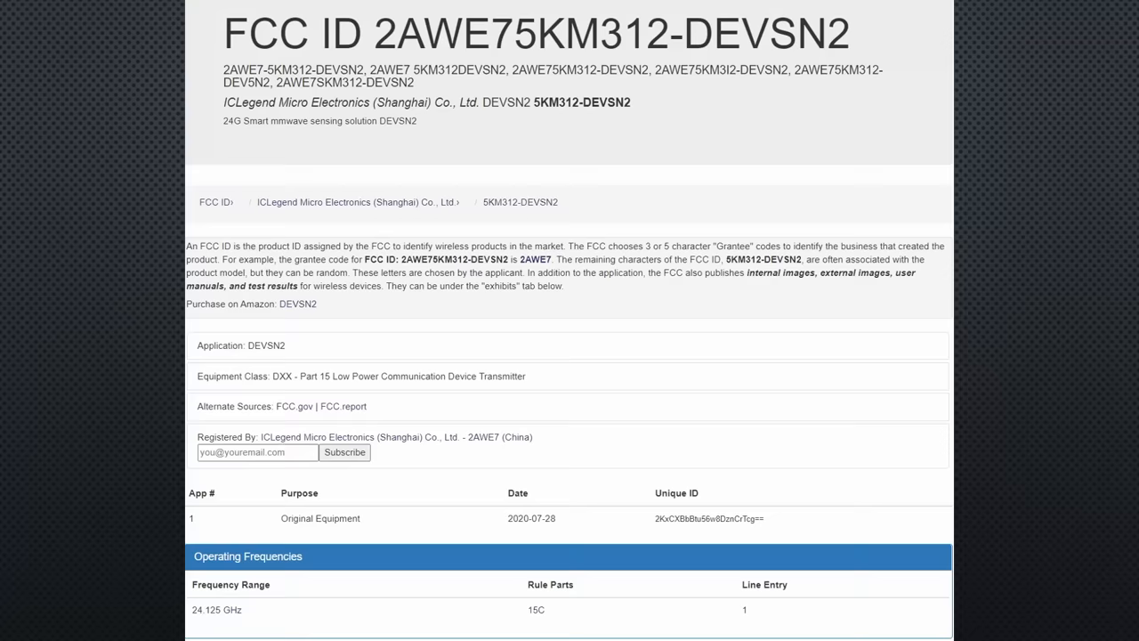
double_click(216, 609)
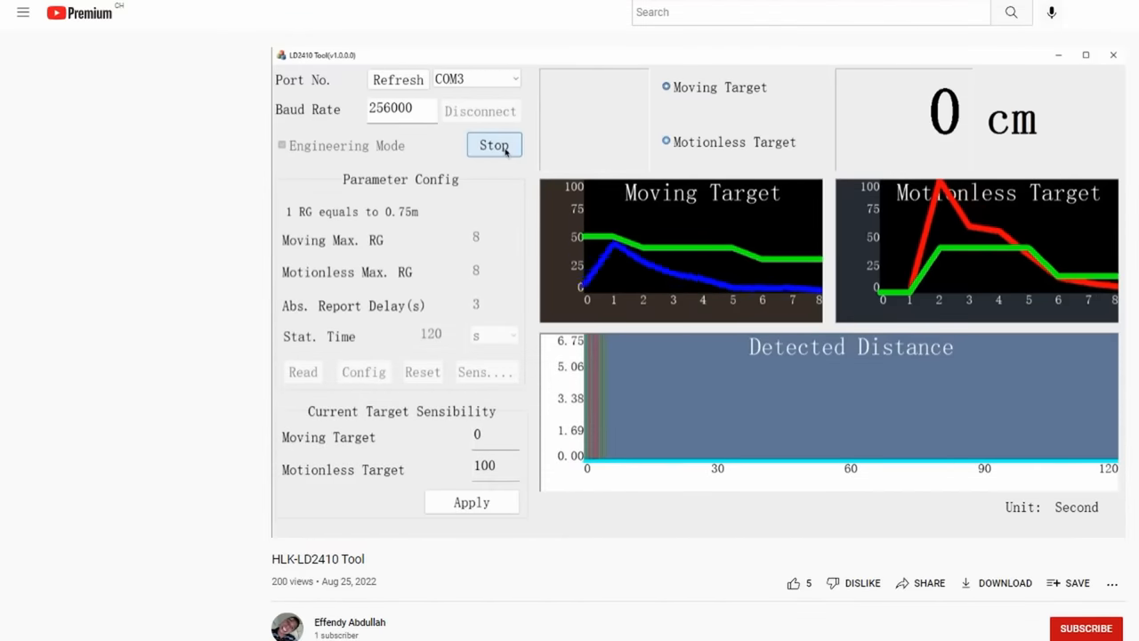
Go to the Hilink HLK-LD2410-24G Details page with manuals and LD2410 Tool downloads.
left_click(665, 142)
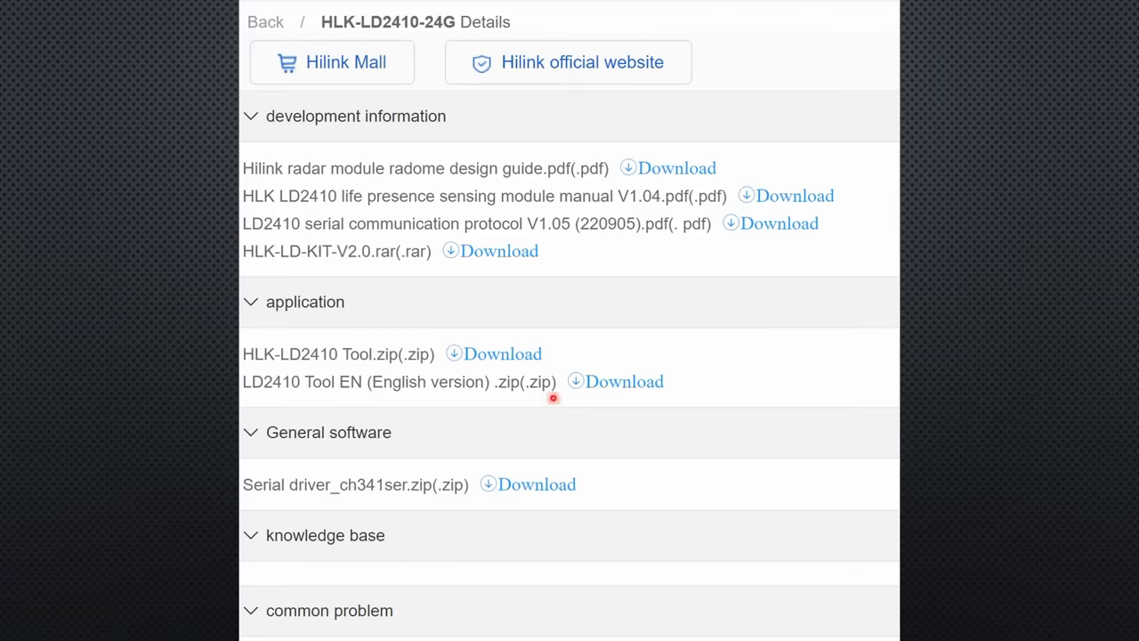
mouse_move(354, 235)
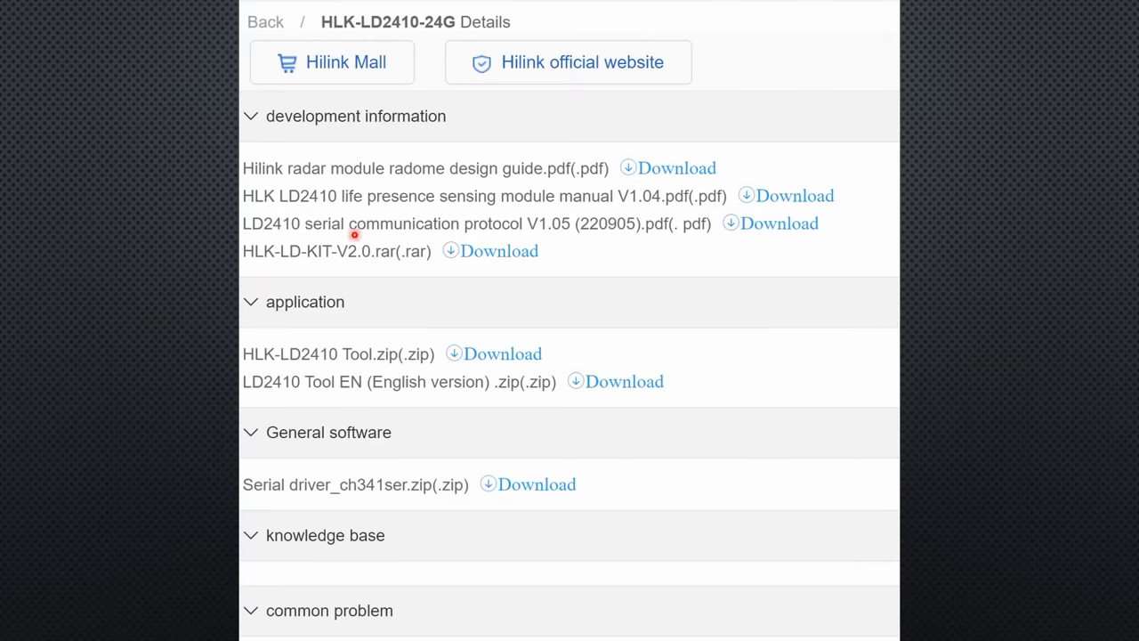
mouse_move(341, 392)
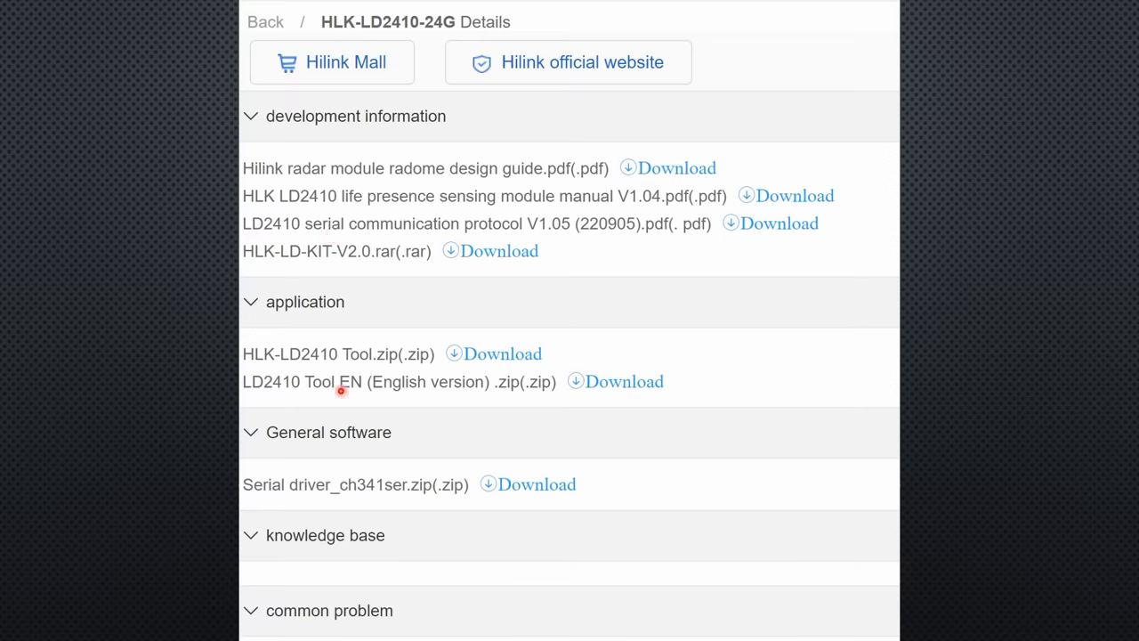
mouse_move(378, 368)
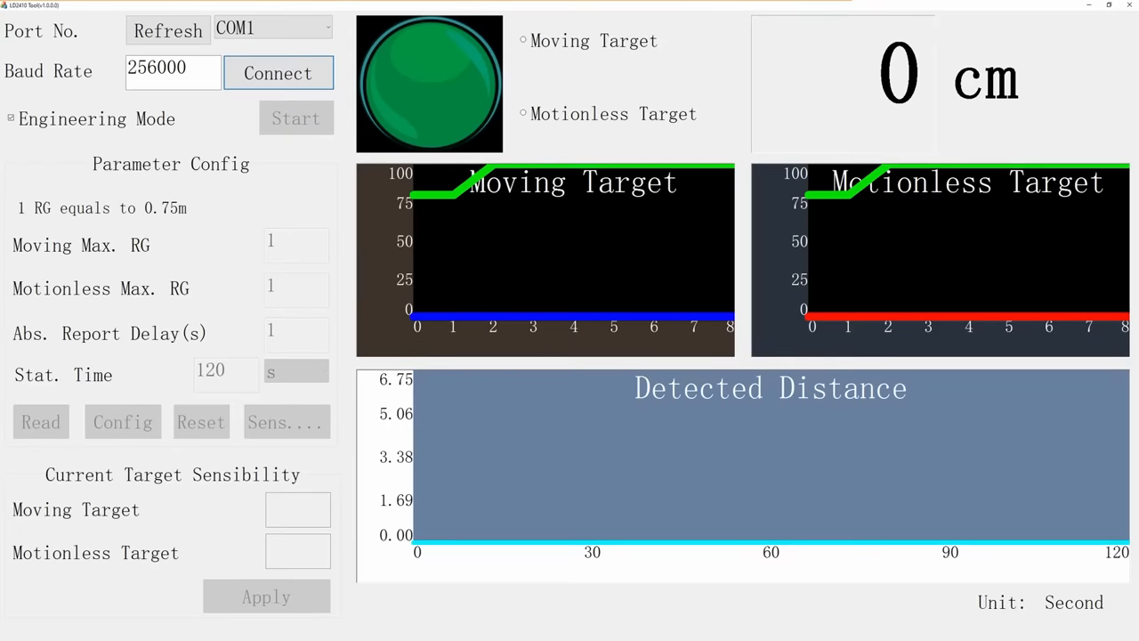
left_click(274, 28)
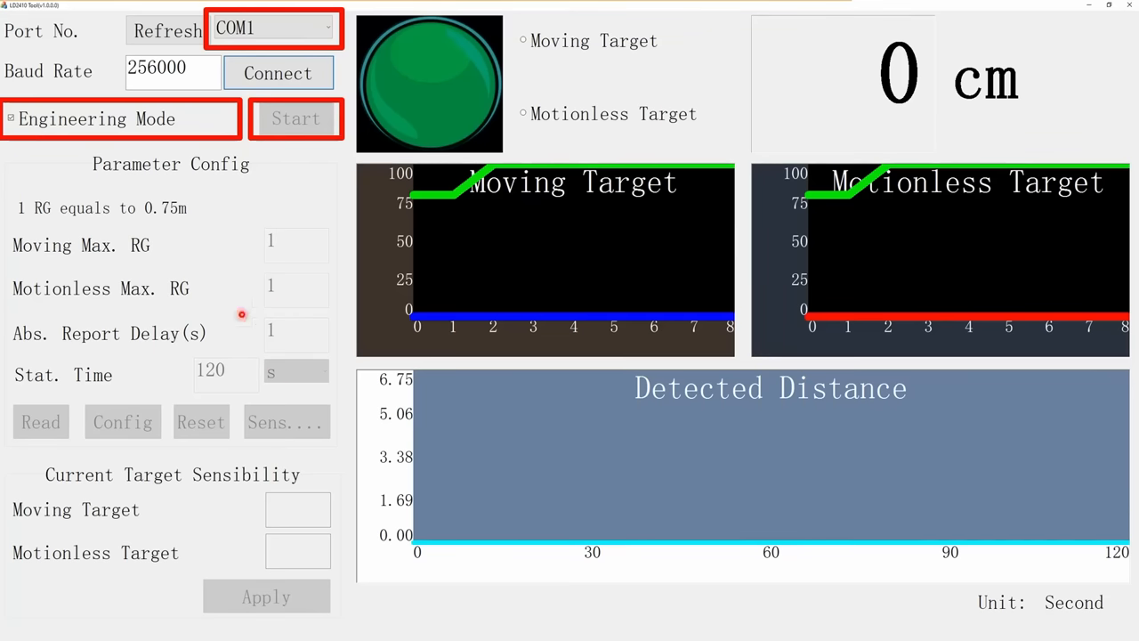
mouse_move(331, 269)
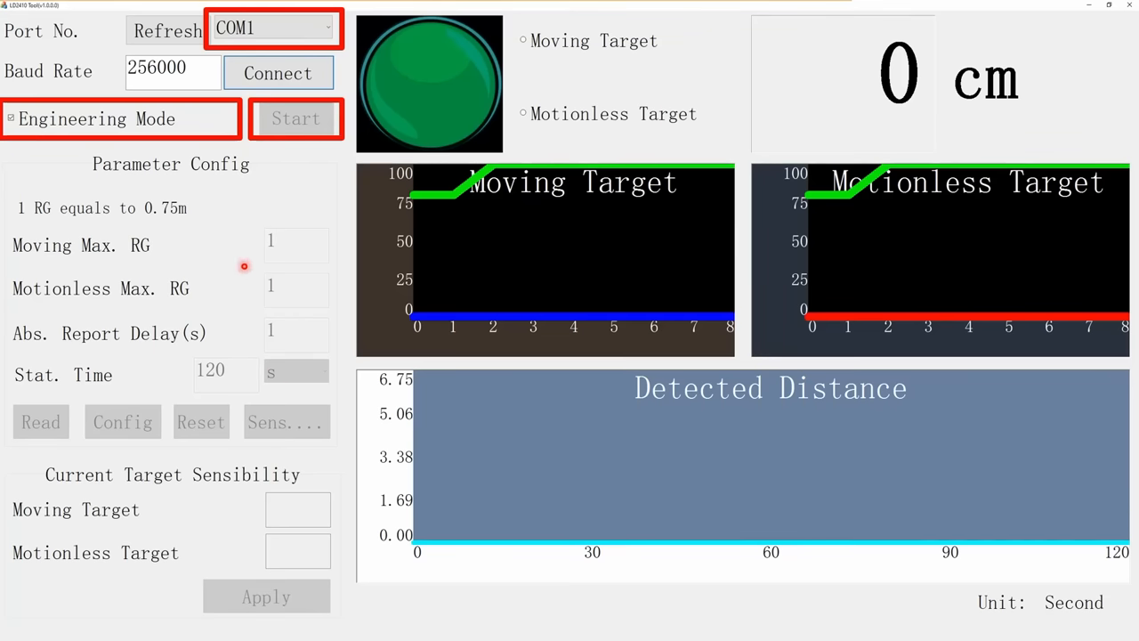
mouse_move(630, 170)
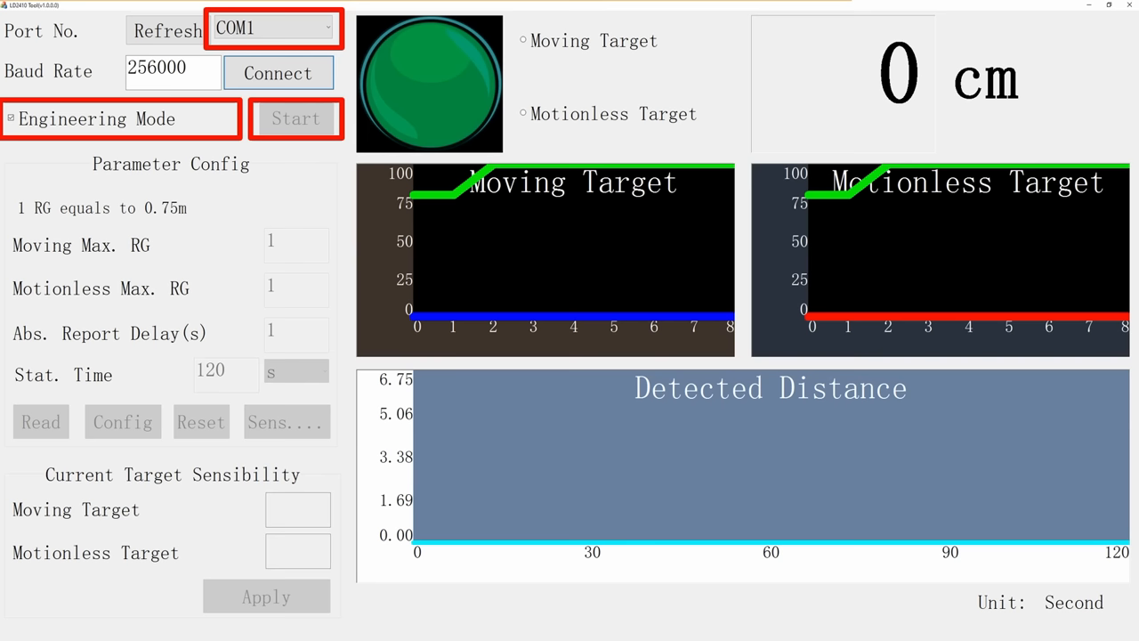
left_click(278, 73)
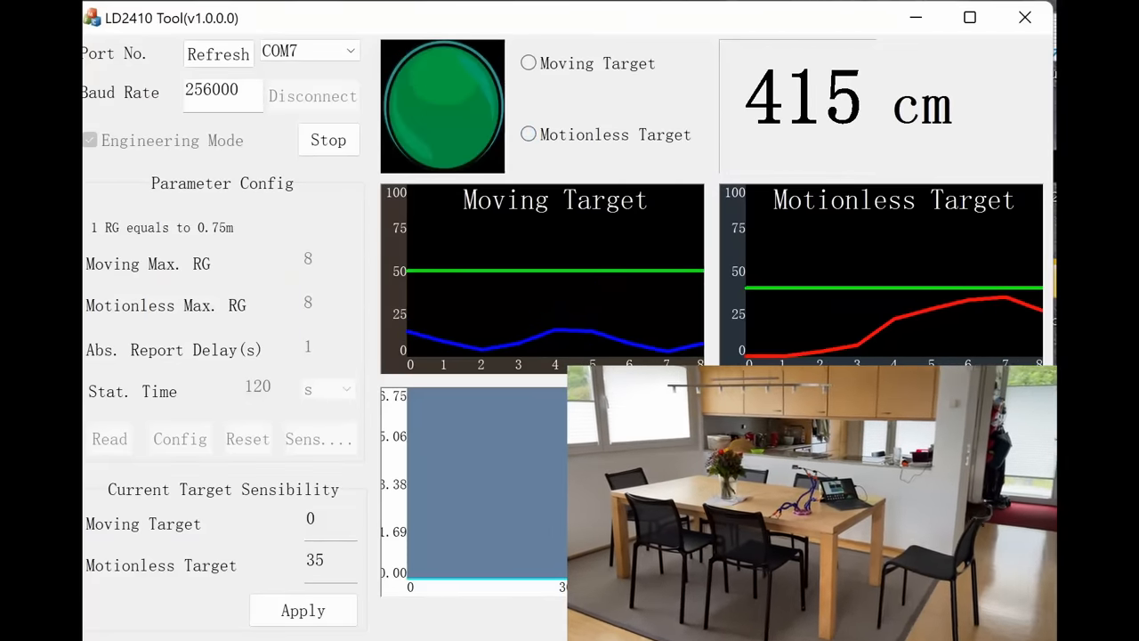
Start streaming live moving and motionless target readings from the connected radar.
left_click(527, 136)
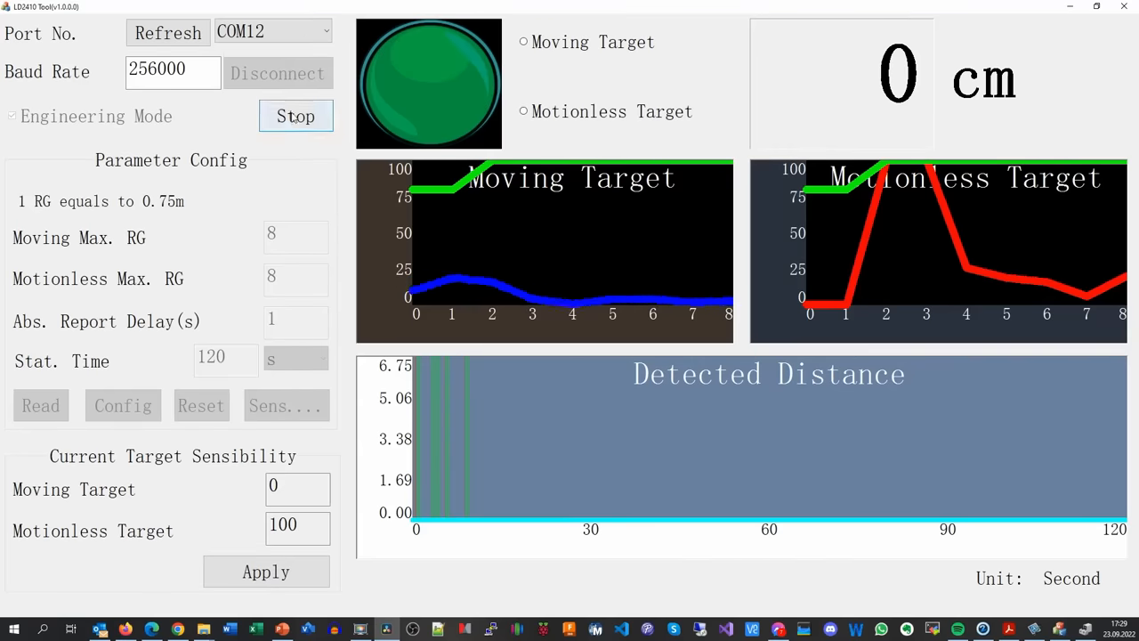
Stop reporting and edit motionless sensitivity thresholds per range gate in Sensibility Configuration.
left_click(295, 115)
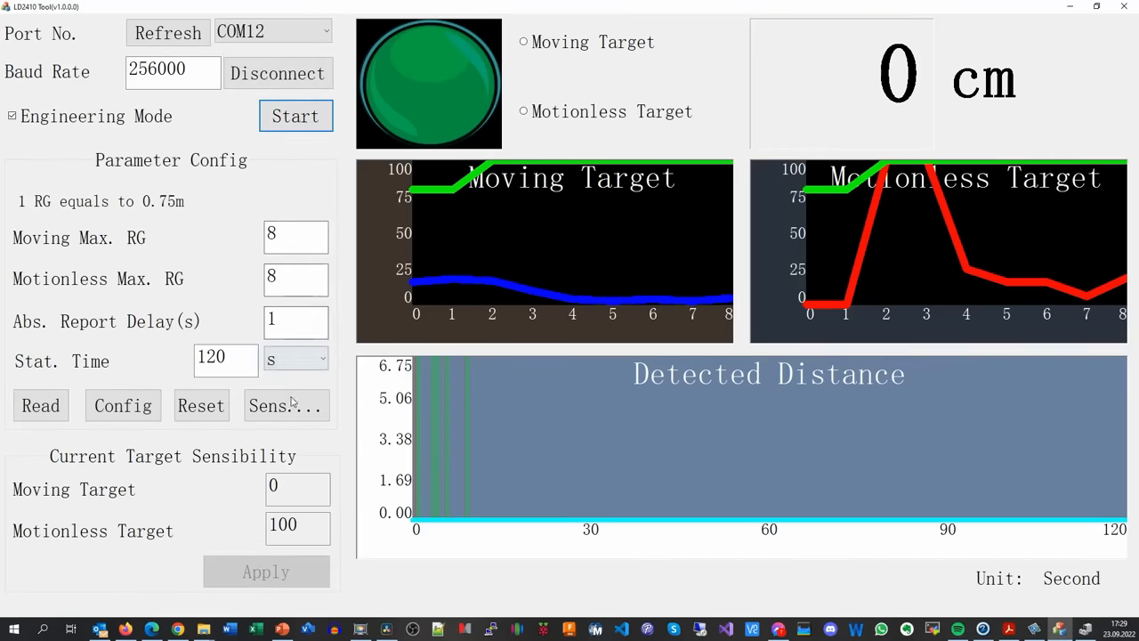
left_click(285, 406)
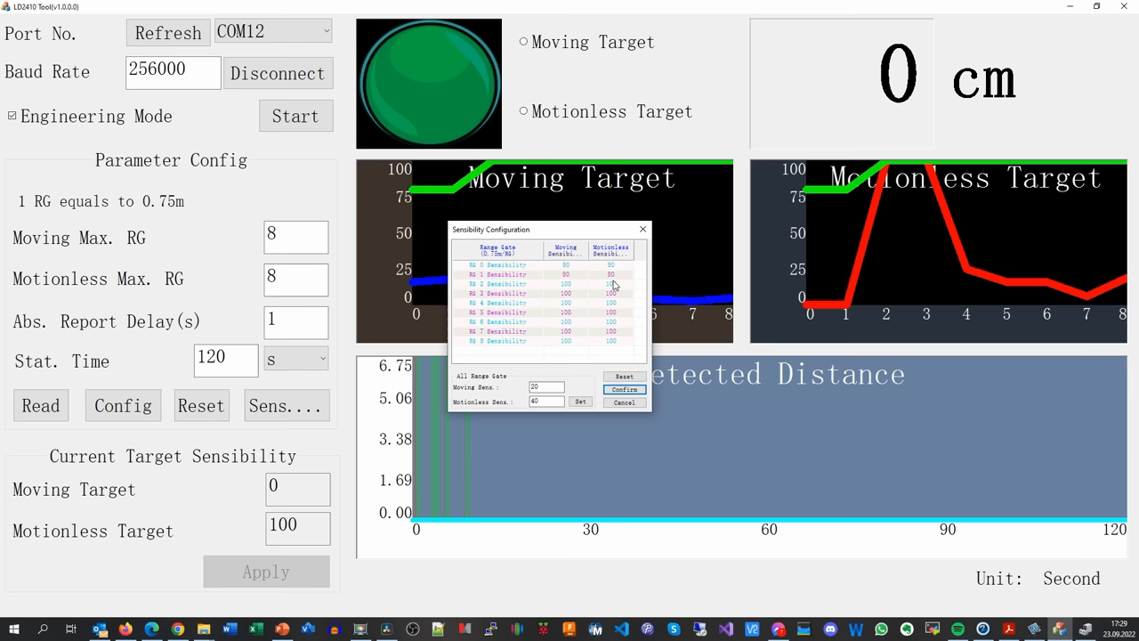
left_click(612, 292)
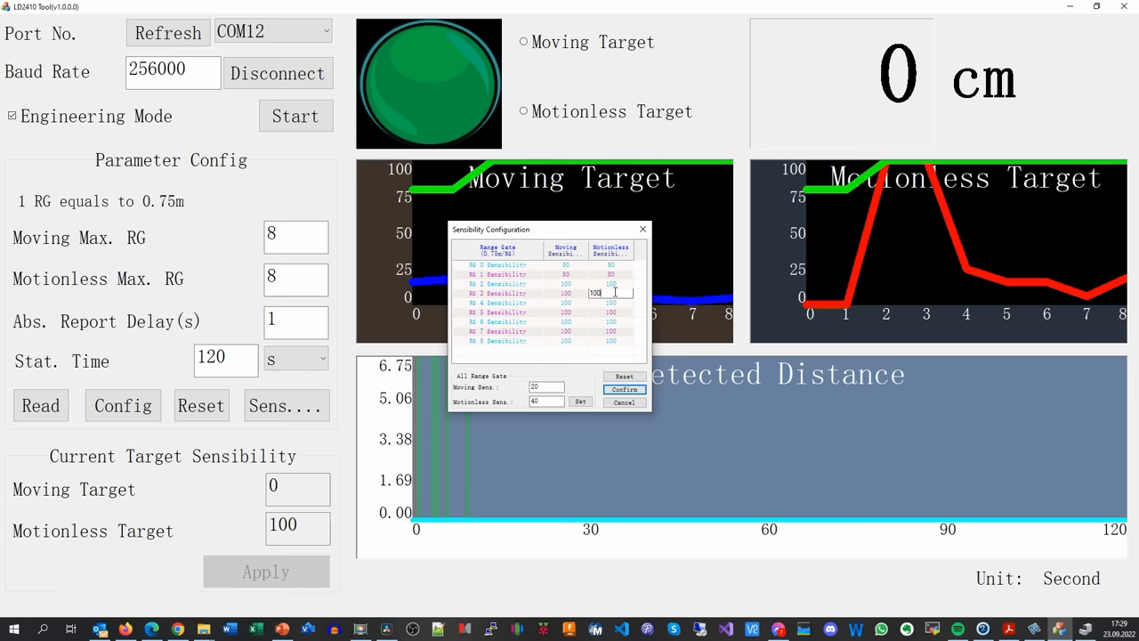
left_click(498, 320)
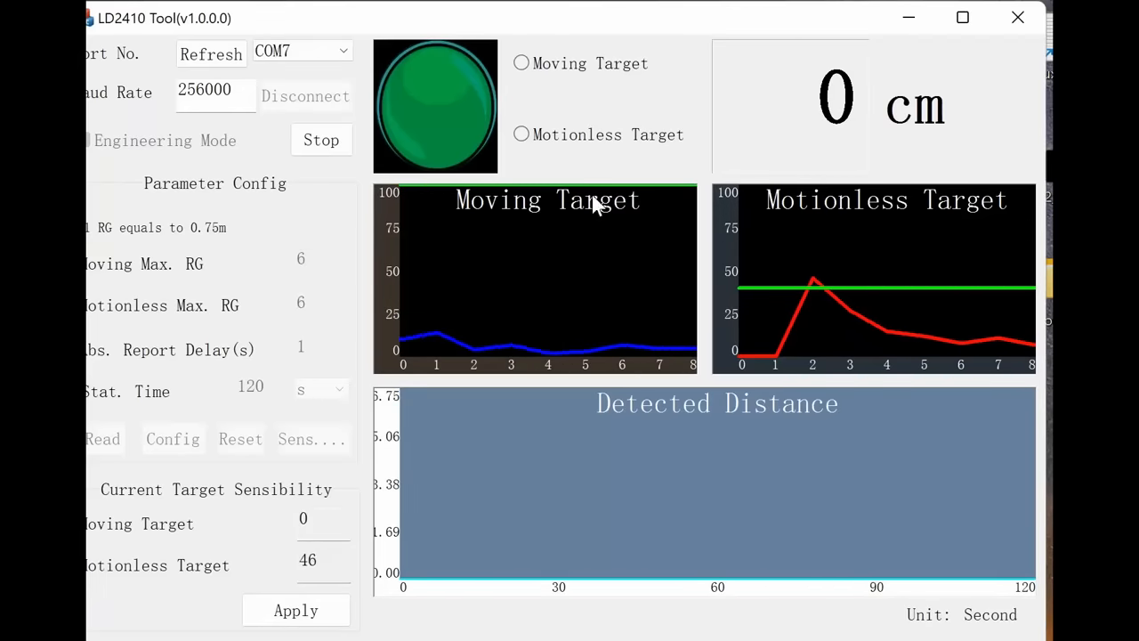
mouse_move(863, 345)
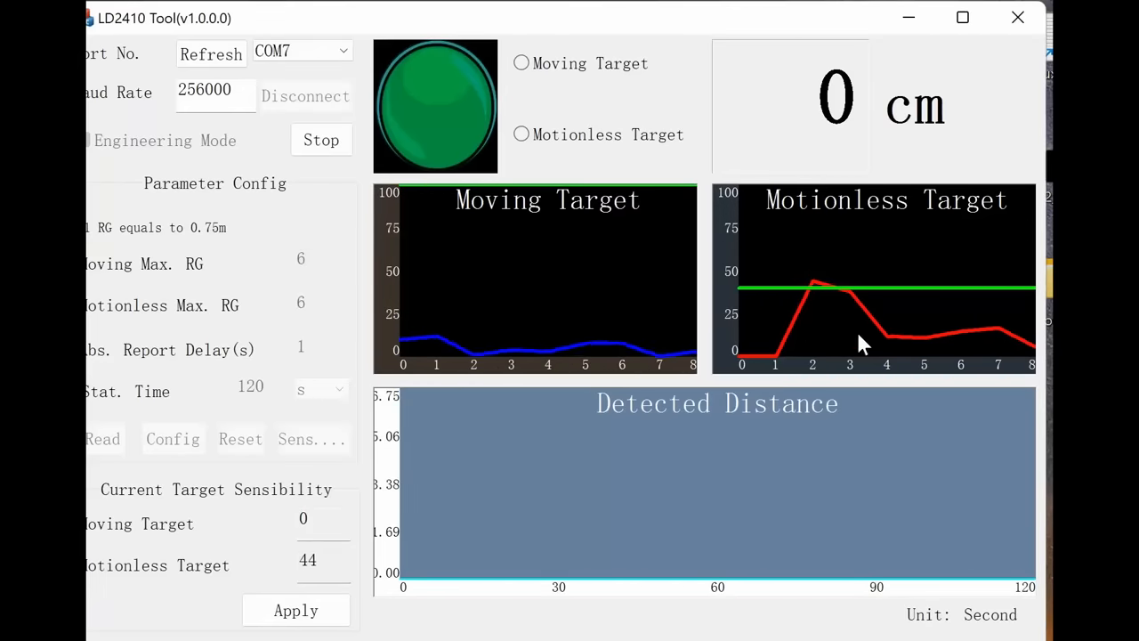